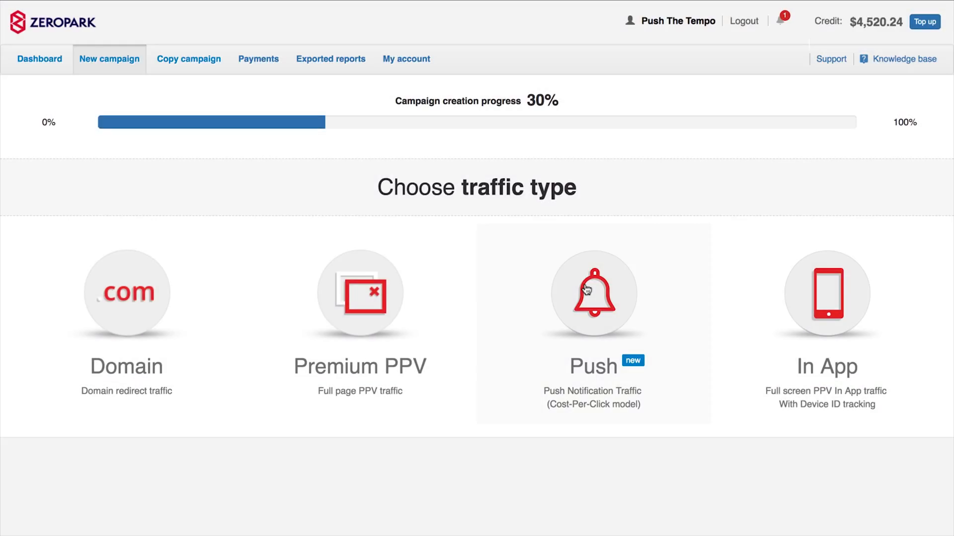
# Step: Choose Push as the traffic type for the new campaign
pyautogui.click(592, 294)
pyautogui.write('Hardcore Money Maker Push Edition')
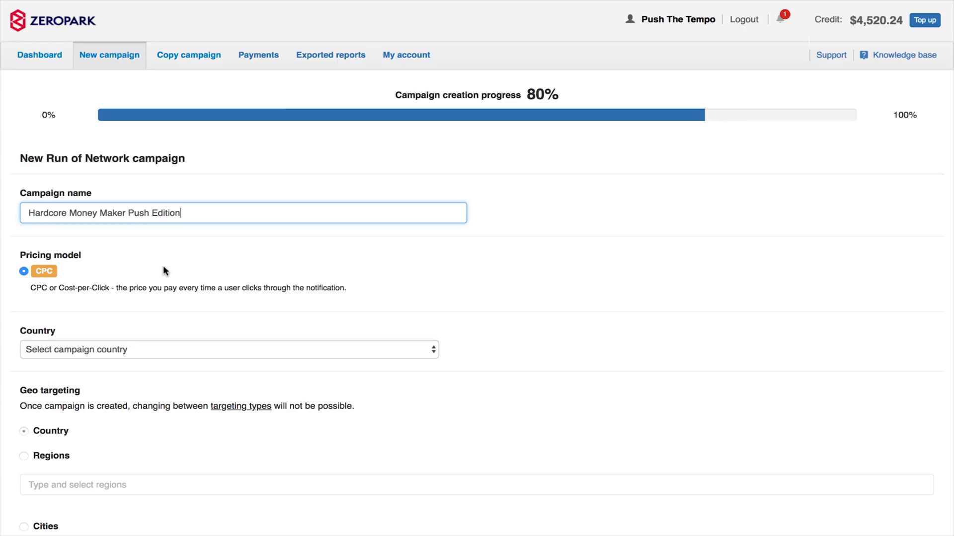
pyautogui.moveTo(163, 272)
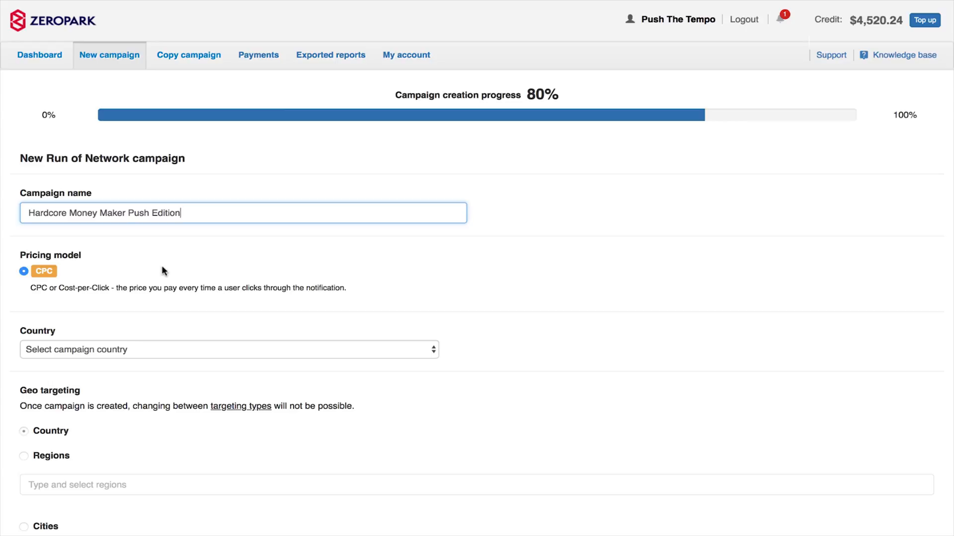
pyautogui.moveTo(273, 334)
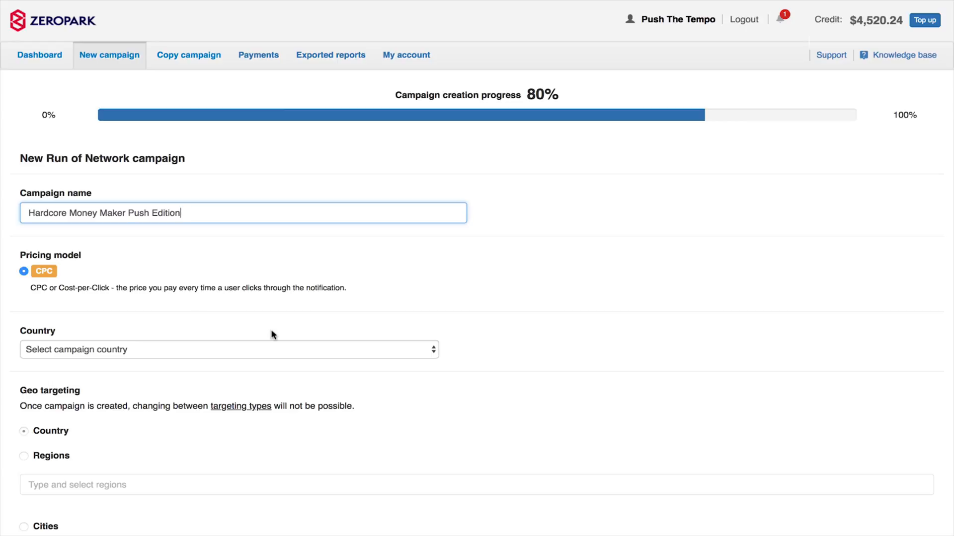
# Step: Select United States as the campaign country
pyautogui.click(229, 349)
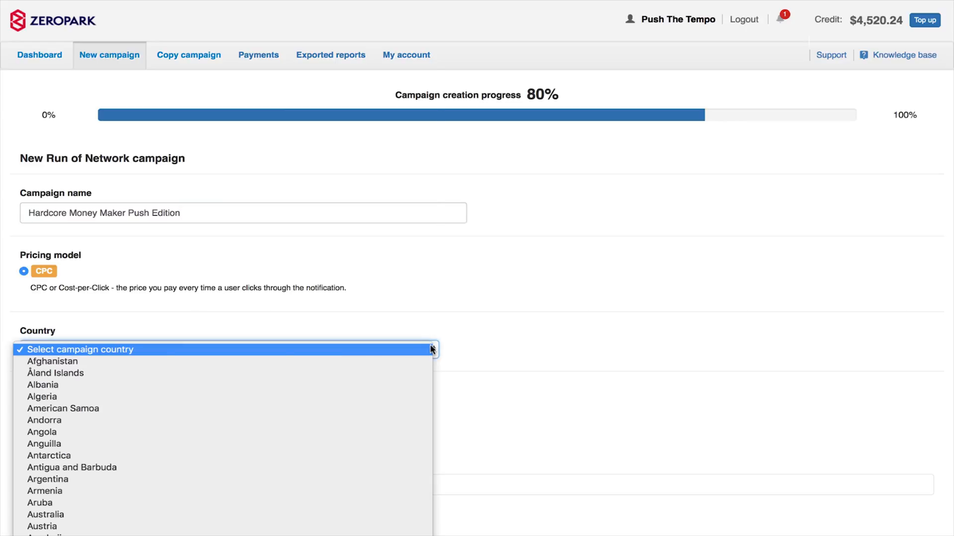
pyautogui.scroll(-3)
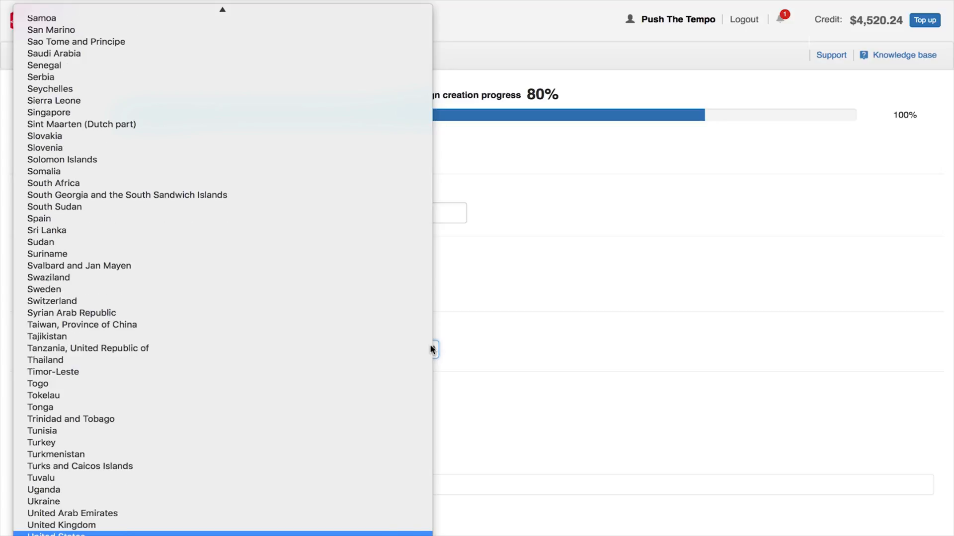
pyautogui.click(55, 534)
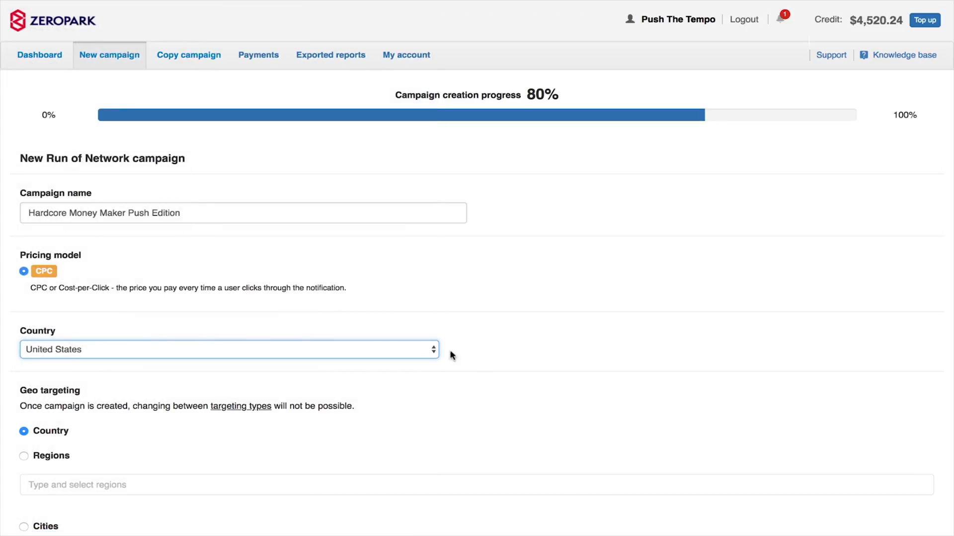
pyautogui.moveTo(630, 388)
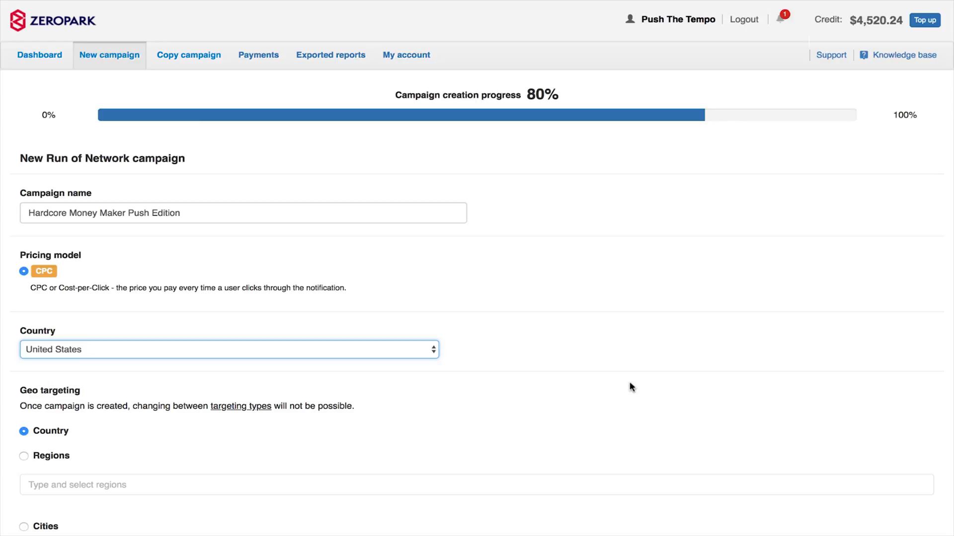
# Step: Enter a CPC bid of 0.10 and try a daily budget amount of 20 before leaving it unlimited
pyautogui.scroll(-3)
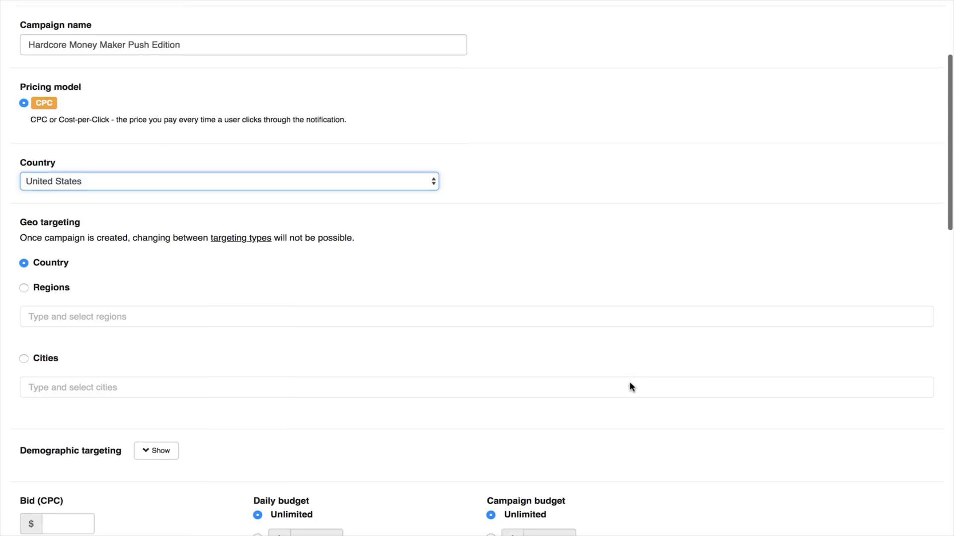
pyautogui.scroll(-3)
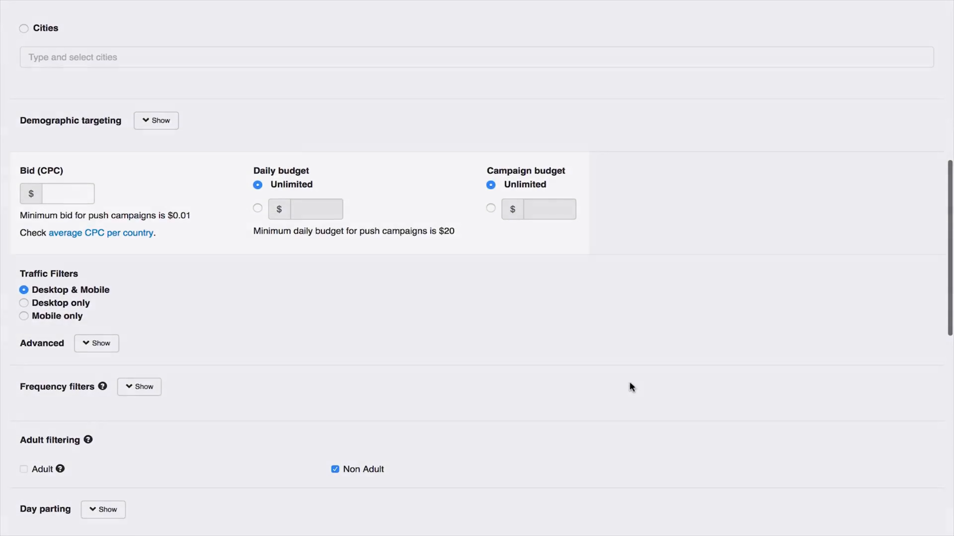
pyautogui.click(69, 194)
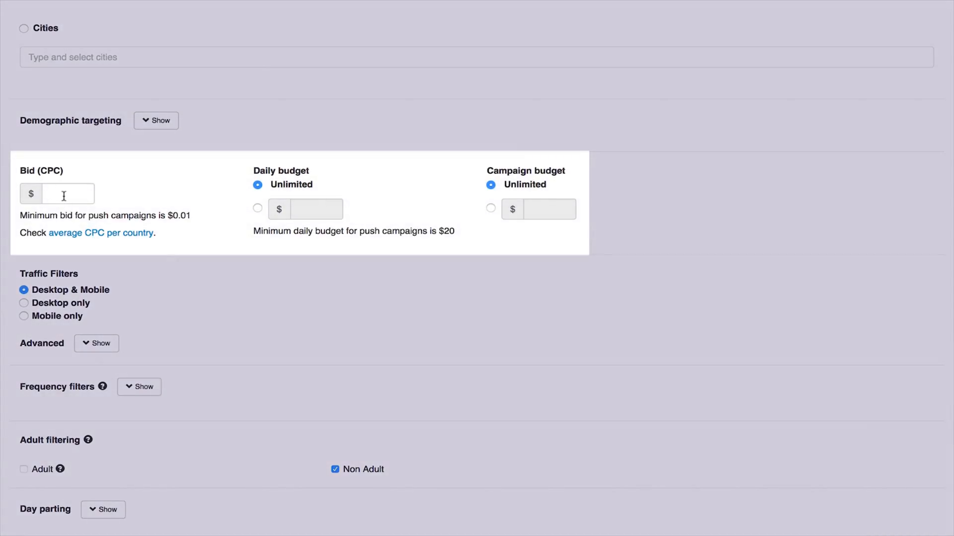
pyautogui.write('0.10')
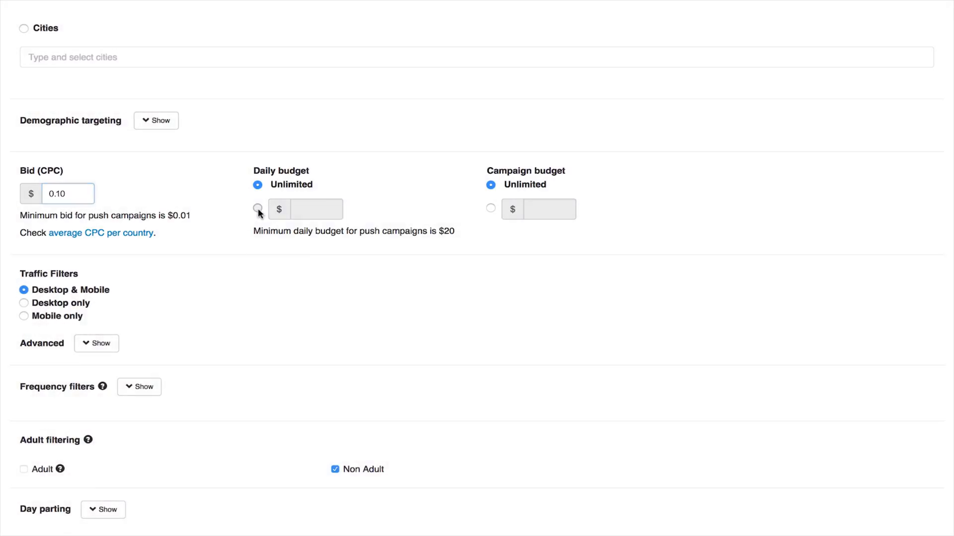
pyautogui.click(257, 209)
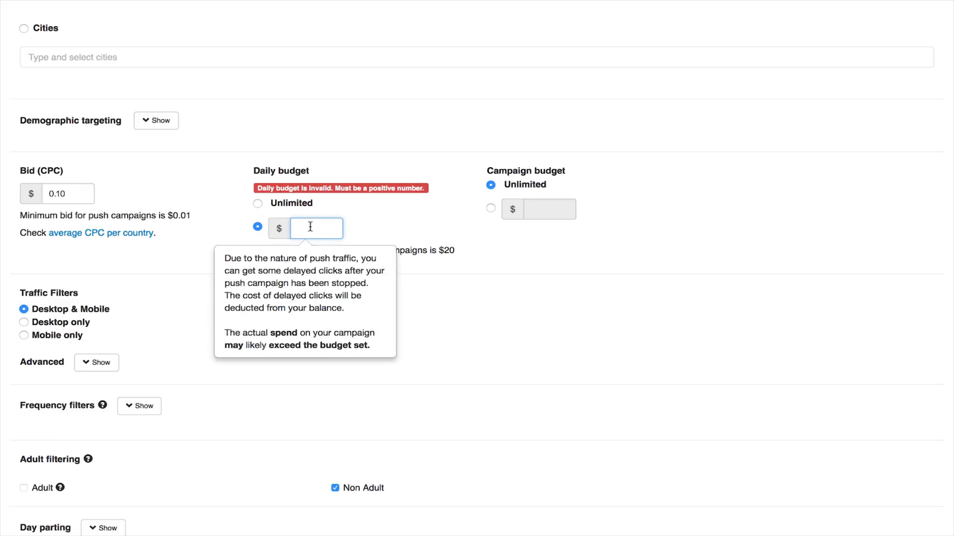
pyautogui.write('20')
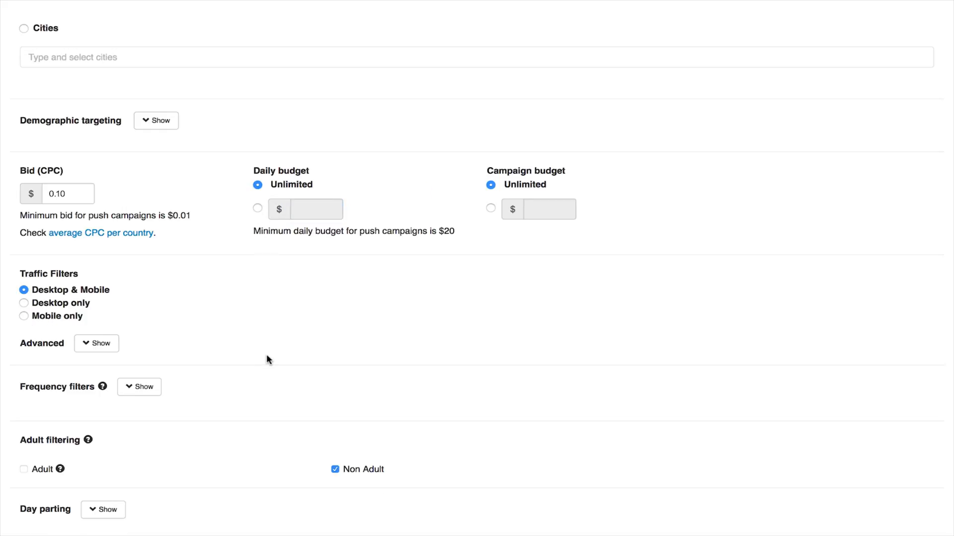
# Step: Expand the Advanced traffic filters showing browsers and operating systems
pyautogui.scroll(-3)
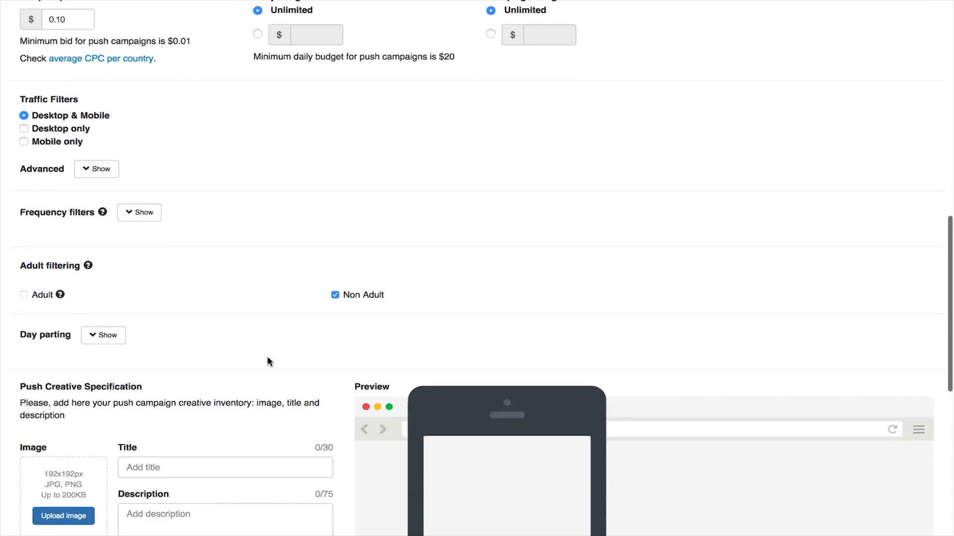
pyautogui.click(95, 168)
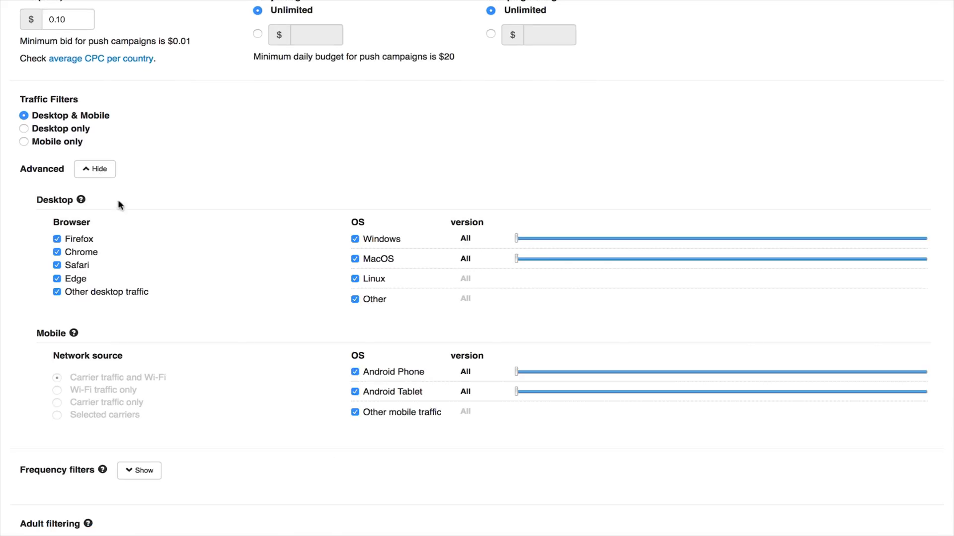
pyautogui.moveTo(291, 405)
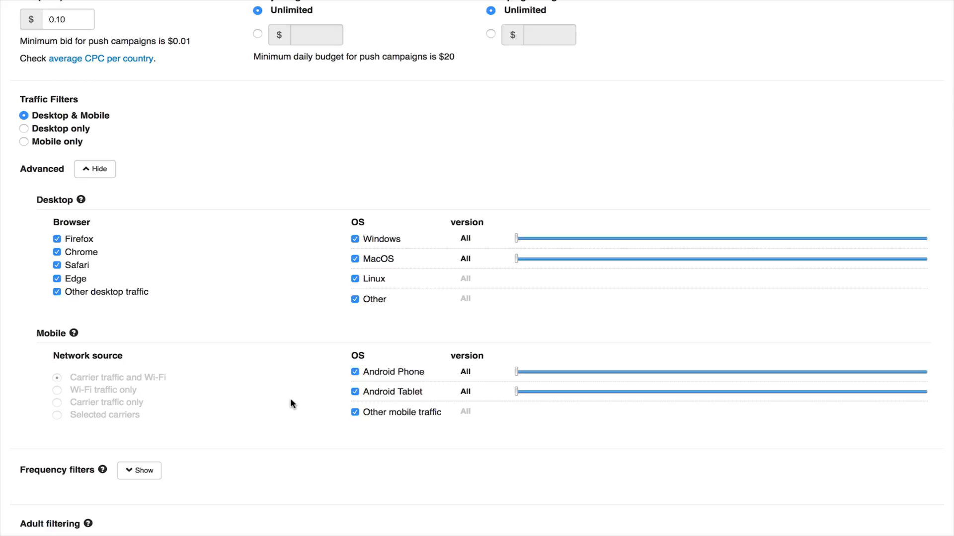
# Step: Expand the Frequency filters with 24h capping selected
pyautogui.scroll(-3)
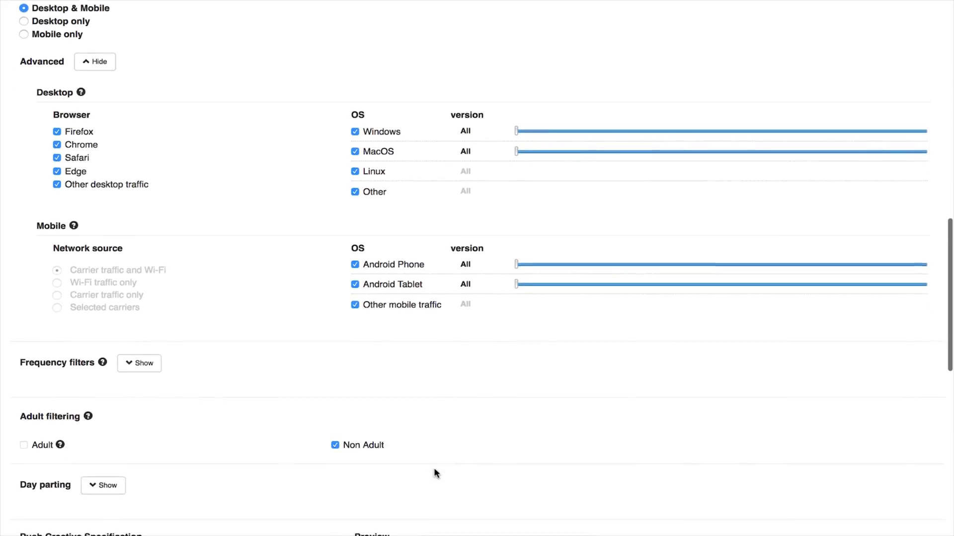
pyautogui.scroll(-3)
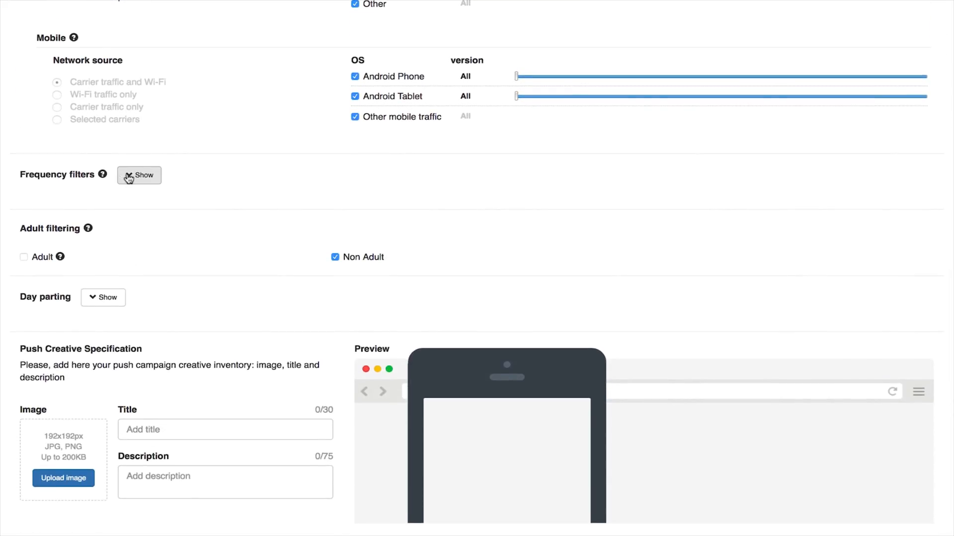
pyautogui.click(138, 175)
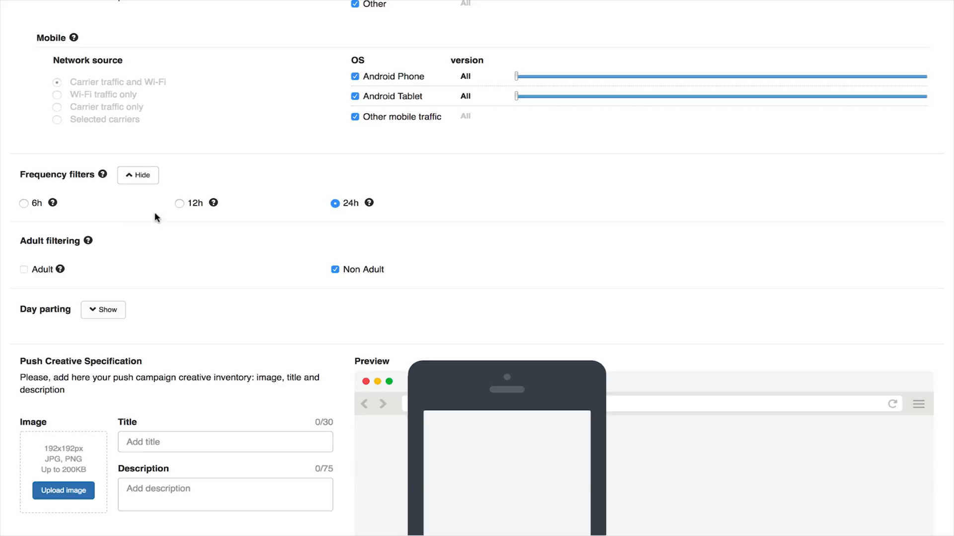
pyautogui.moveTo(367, 286)
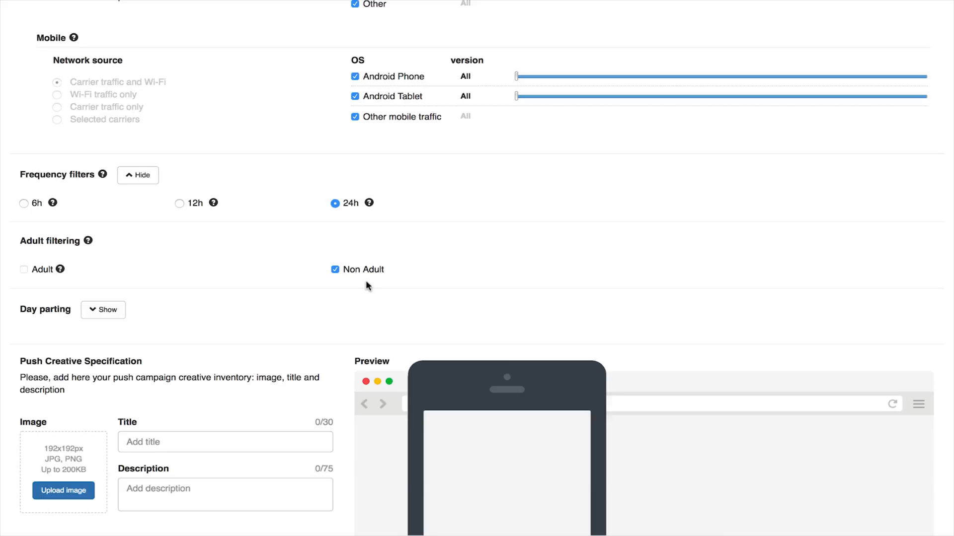
pyautogui.scroll(-3)
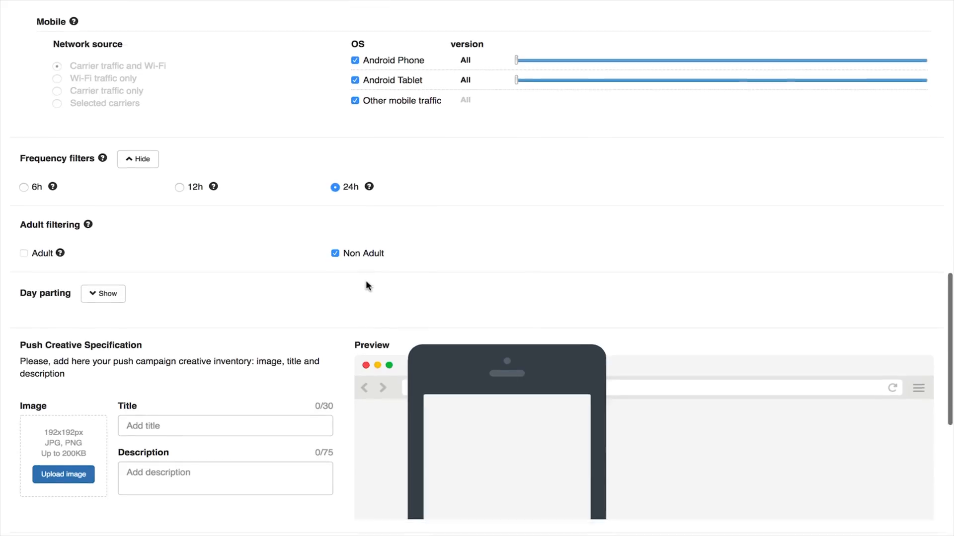
# Step: Enter the creative description 'Save money by refinancing your mortgage'
pyautogui.scroll(-3)
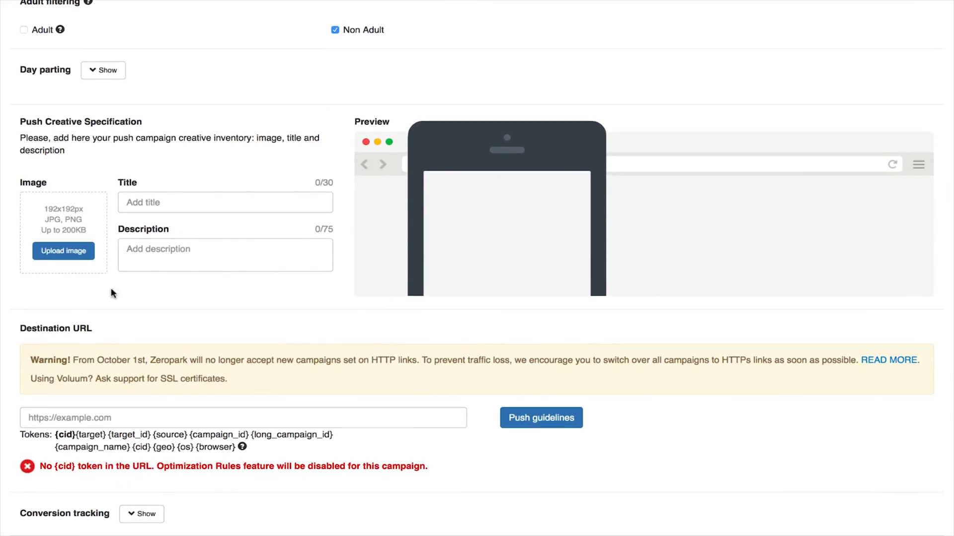
pyautogui.write('Save money by refinancing your mortgage')
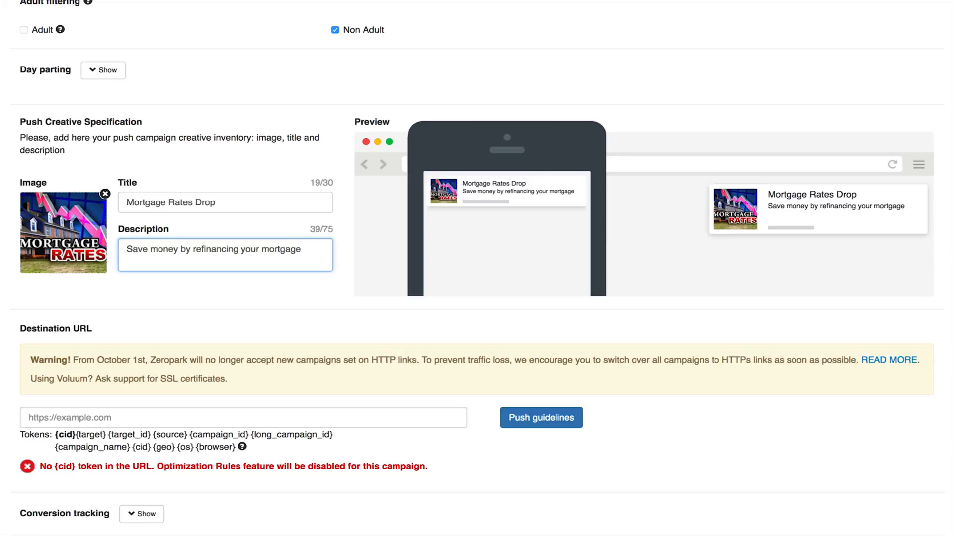
pyautogui.scroll(-3)
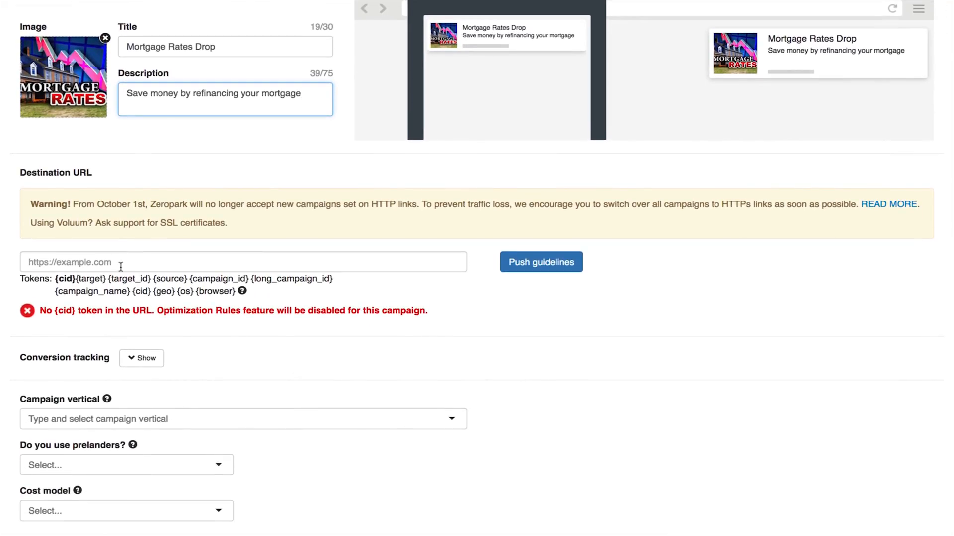
pyautogui.write('https://mortgage123.com/cid={cid}')
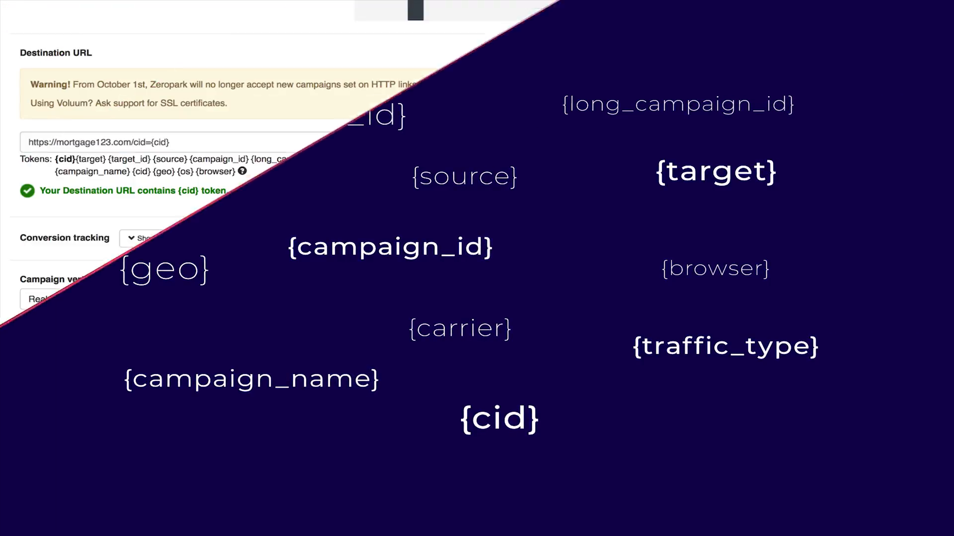
pyautogui.click(126, 391)
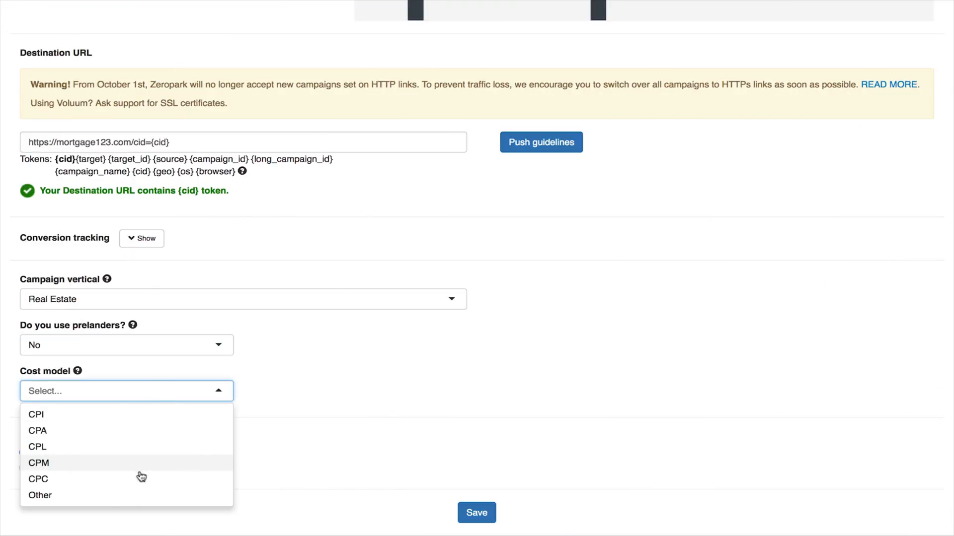
pyautogui.click(38, 479)
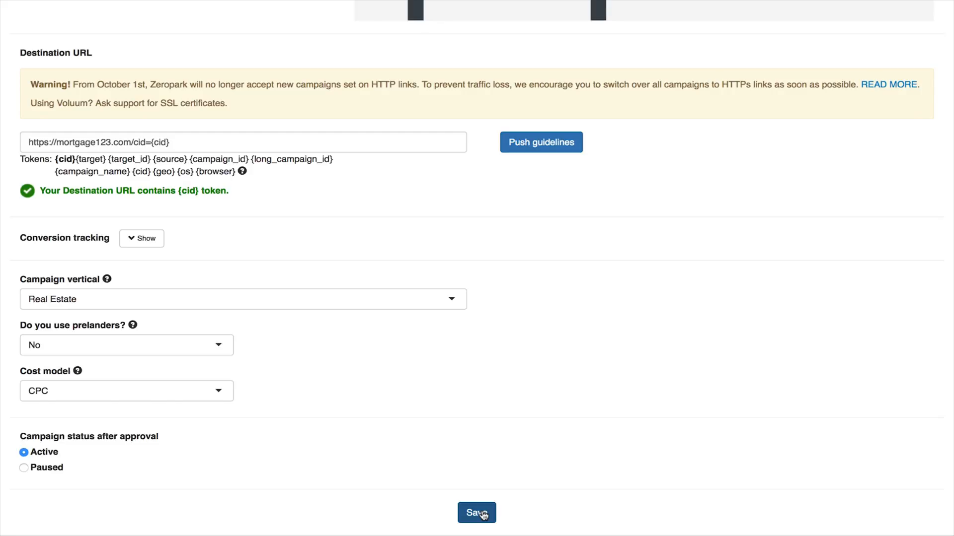
pyautogui.click(475, 513)
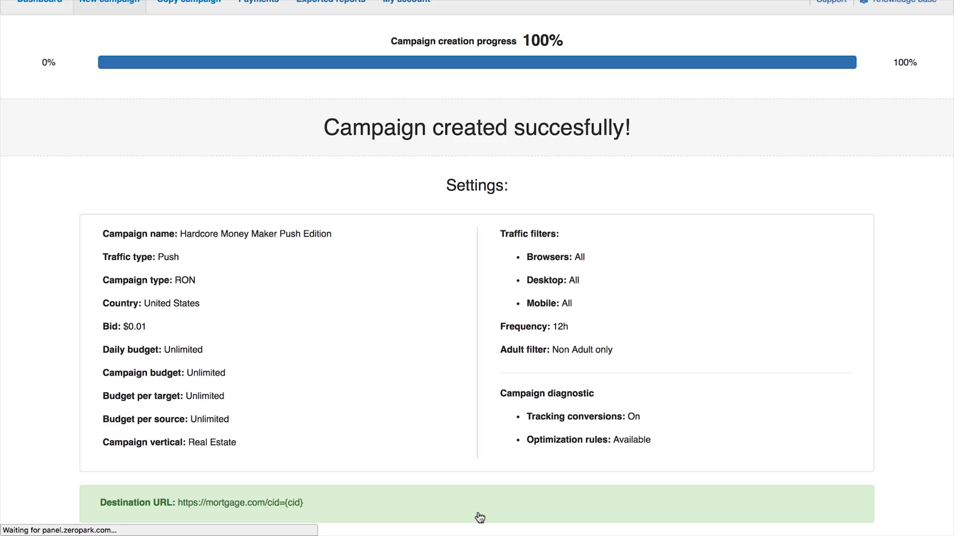